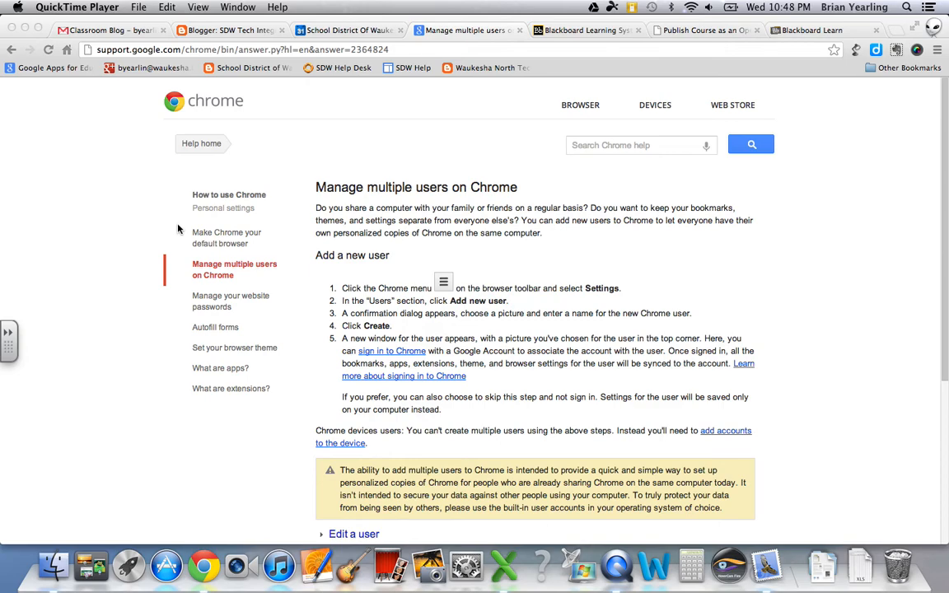
mouse_move(144, 173)
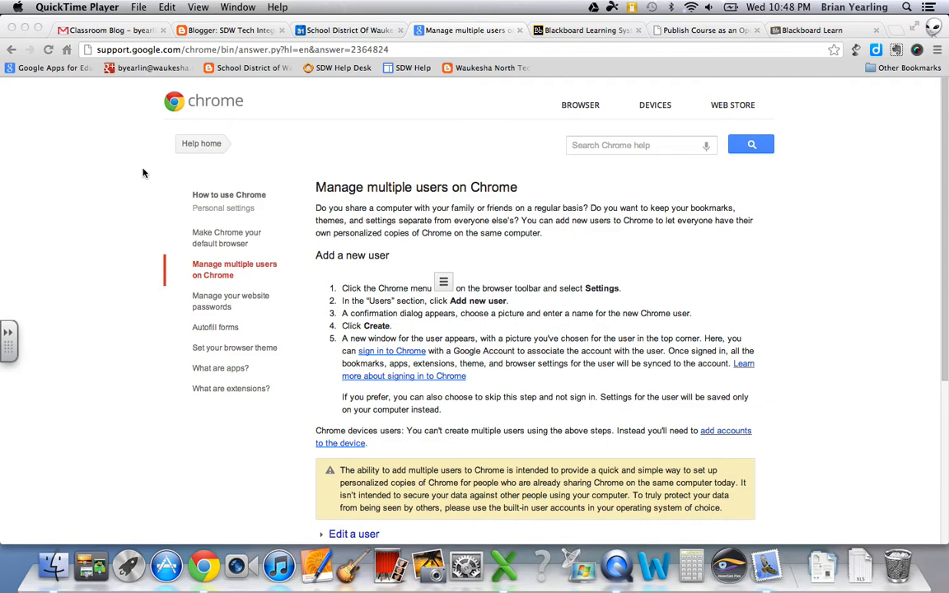
mouse_move(106, 225)
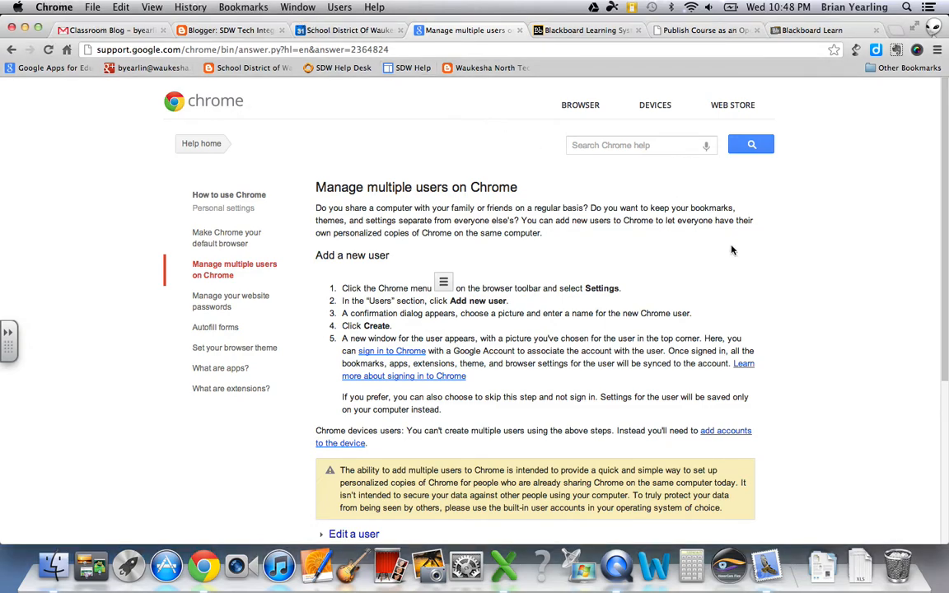
mouse_move(755, 192)
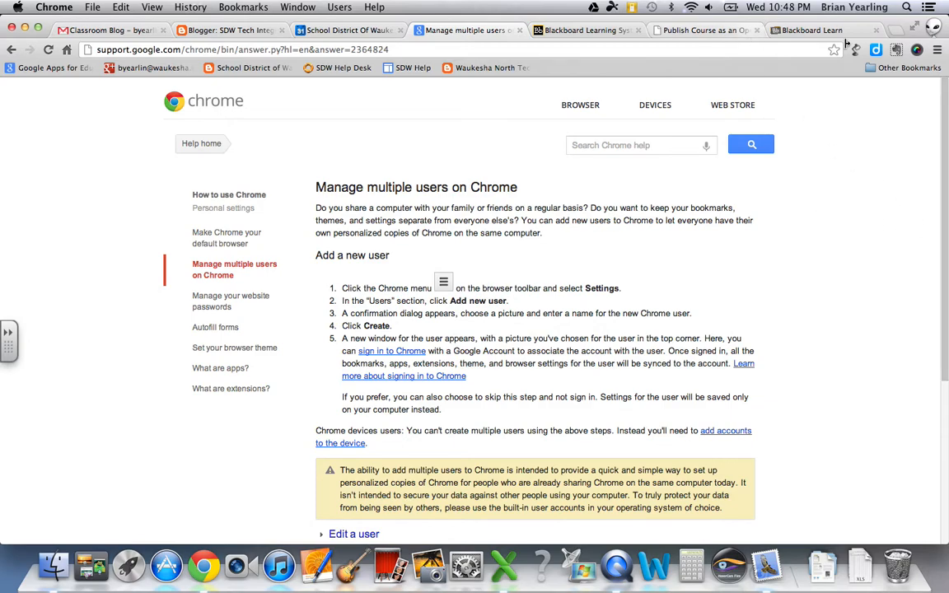
mouse_move(896, 49)
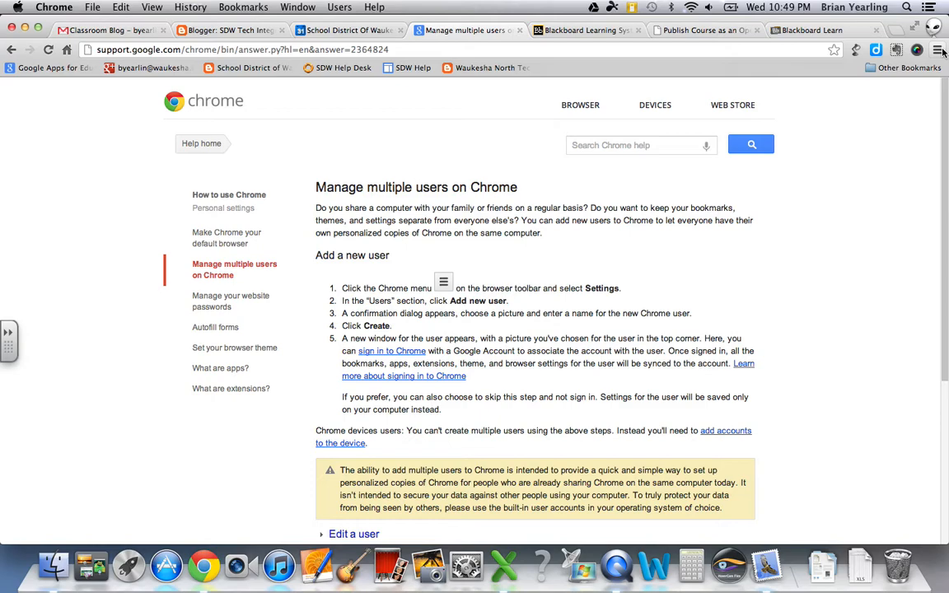
mouse_move(938, 49)
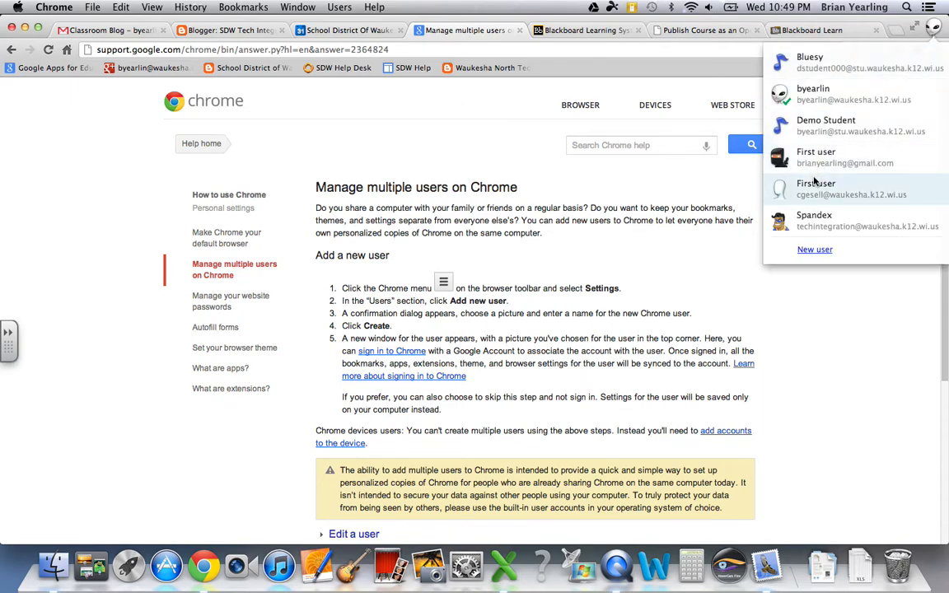
mouse_move(824, 68)
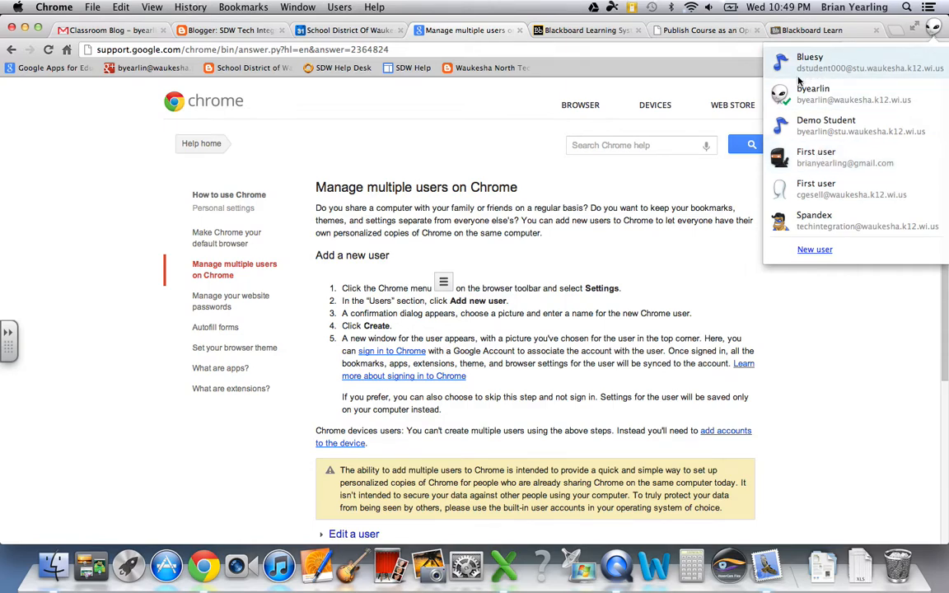
mouse_move(826, 126)
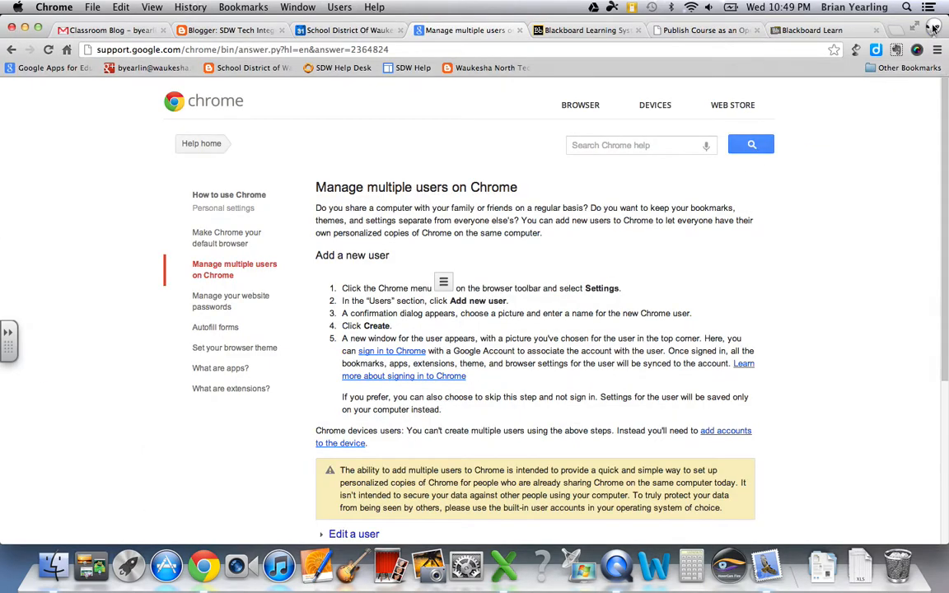
- Look over the existing Chrome profiles and open a window for Spandex
click(933, 28)
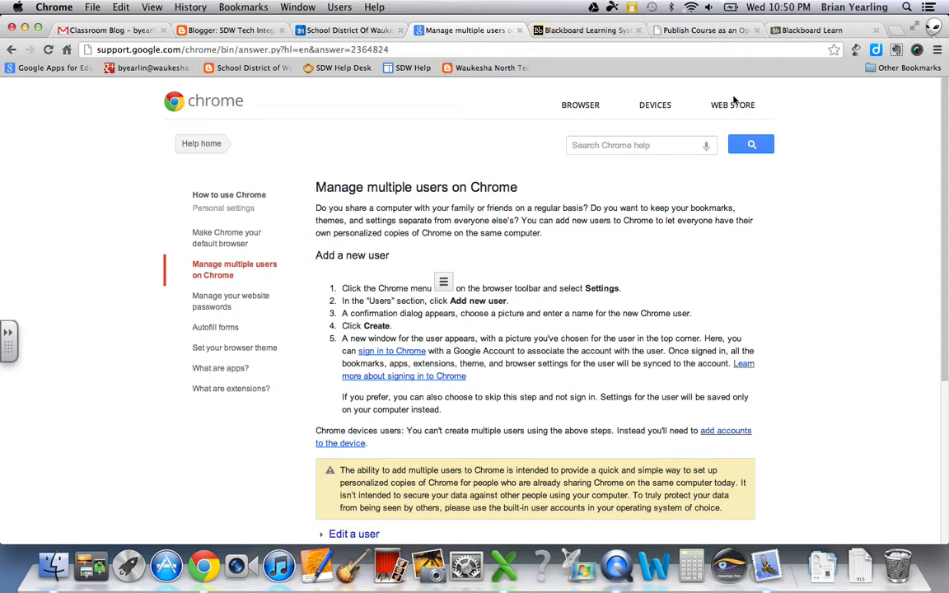
mouse_move(862, 100)
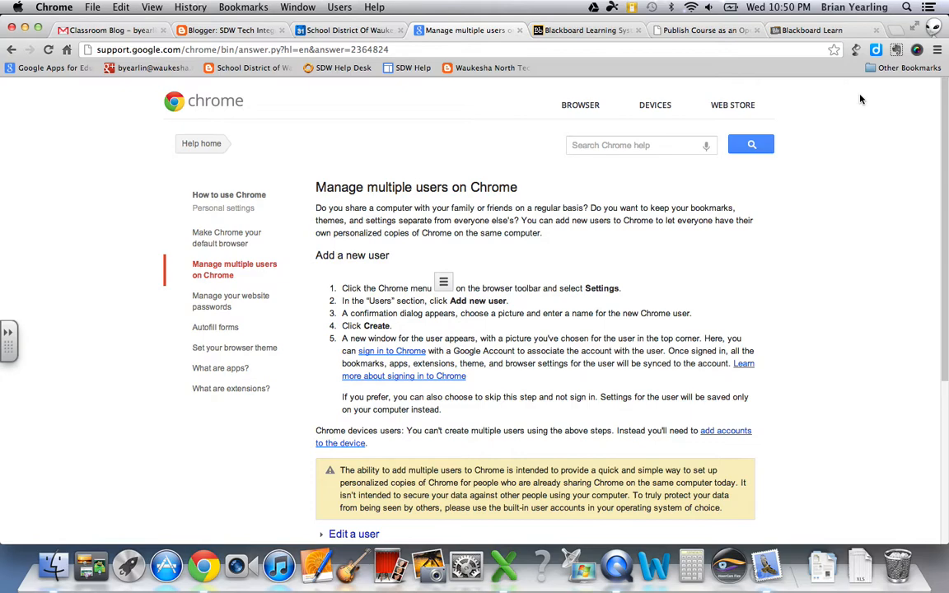
mouse_move(416, 79)
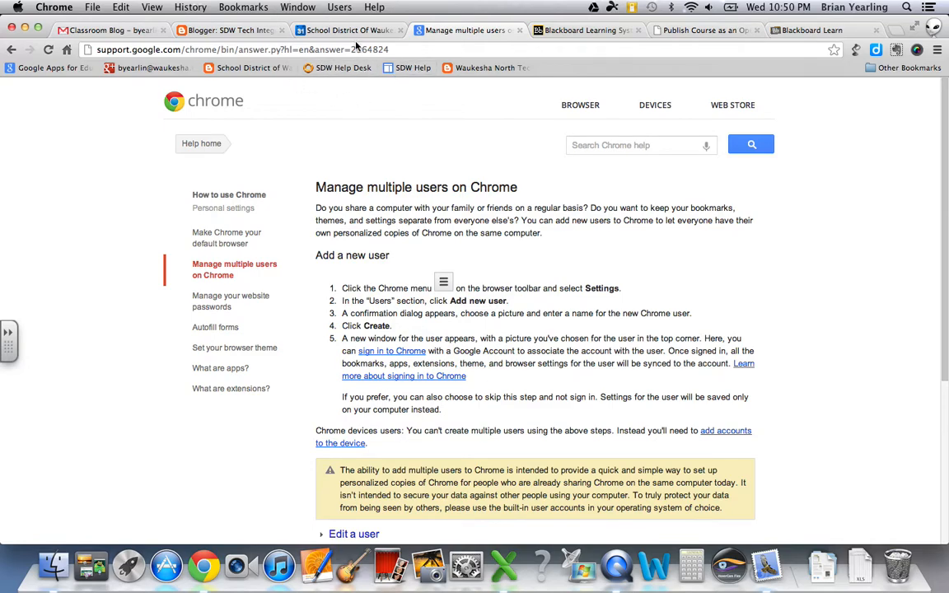
click(580, 104)
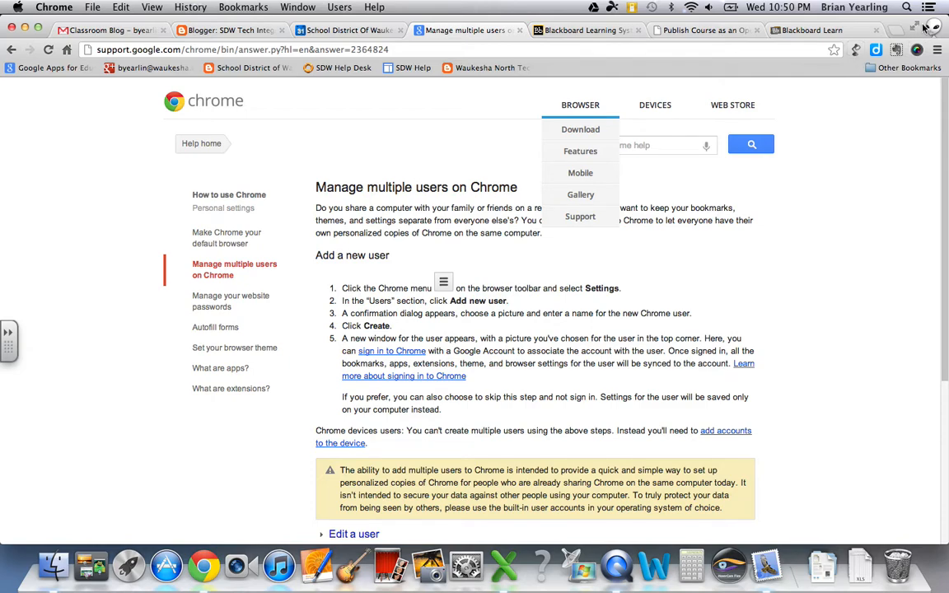
click(931, 27)
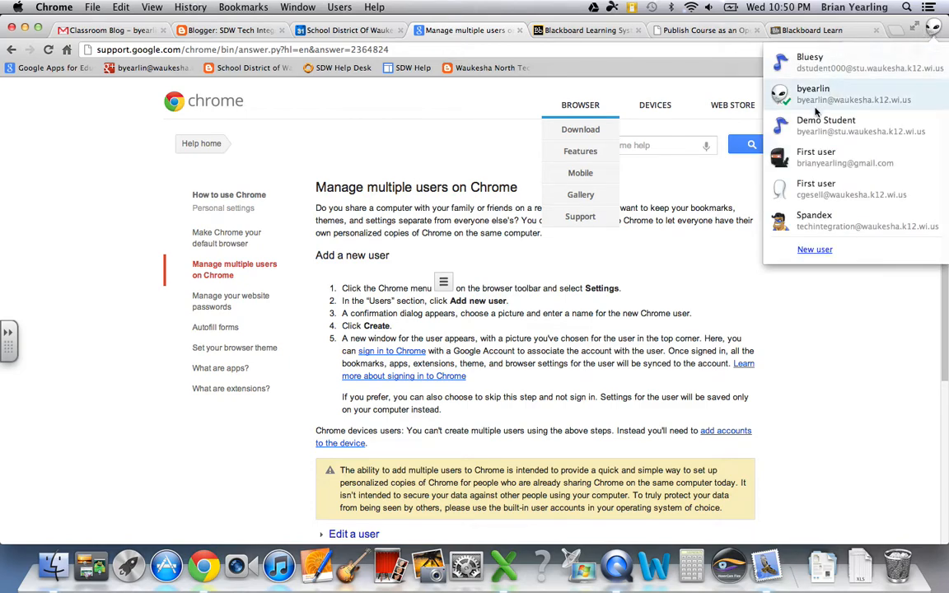
click(868, 221)
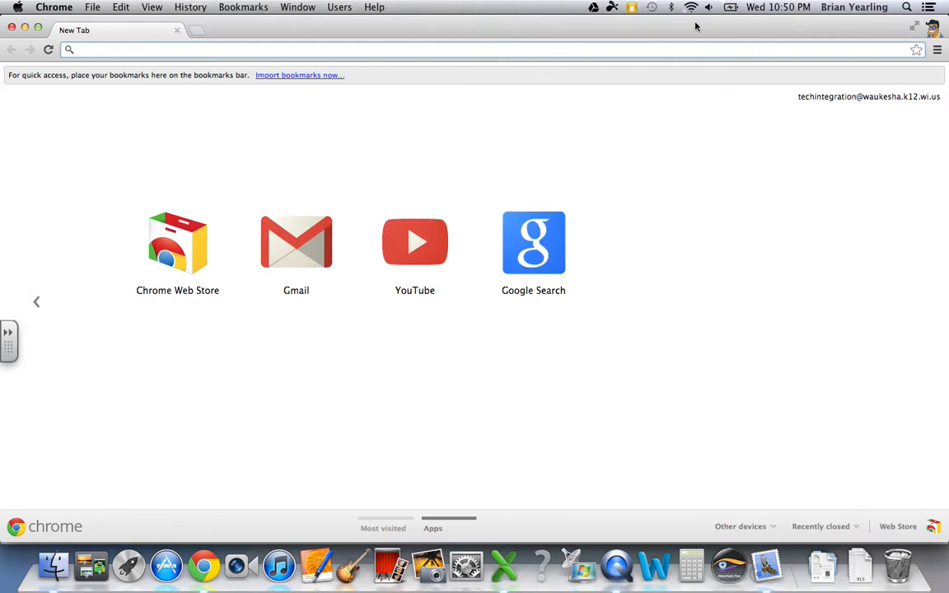
mouse_move(205, 312)
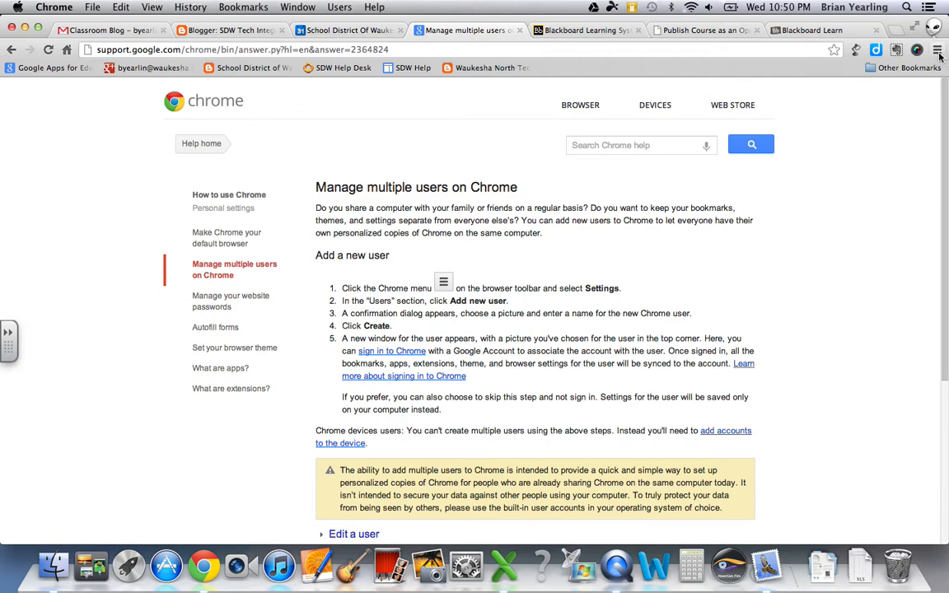
mouse_move(937, 50)
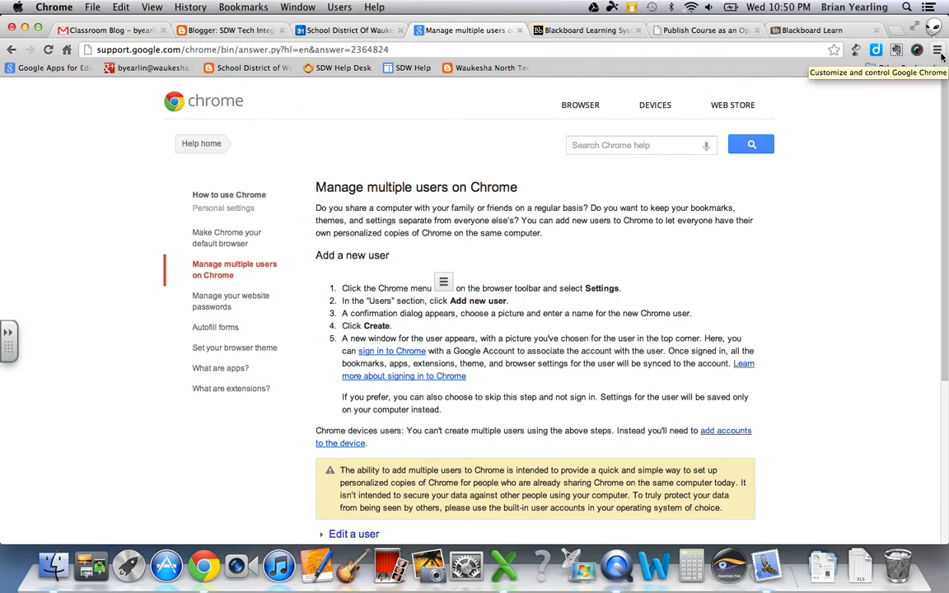
- Open Chrome Settings from the main menu
click(938, 50)
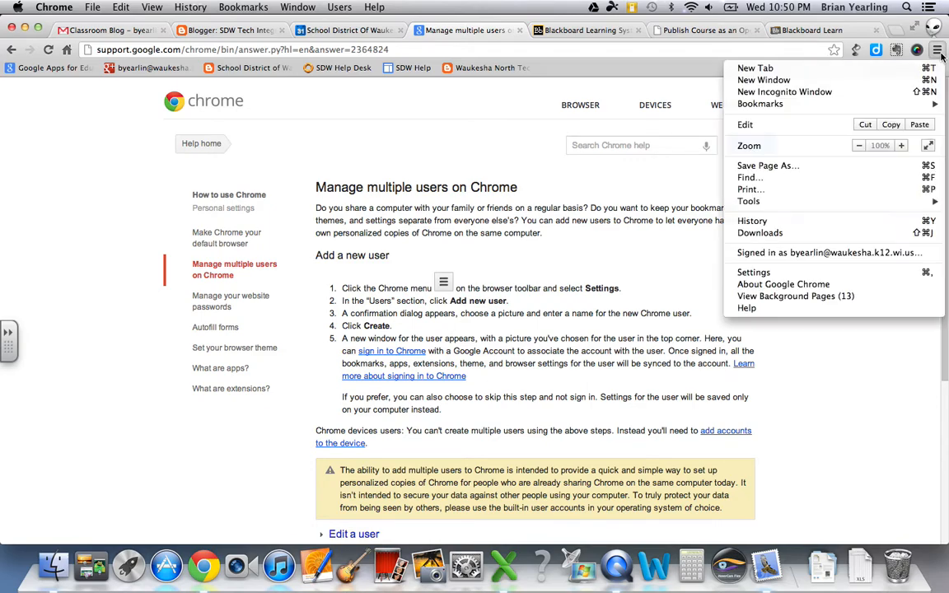
mouse_move(721, 213)
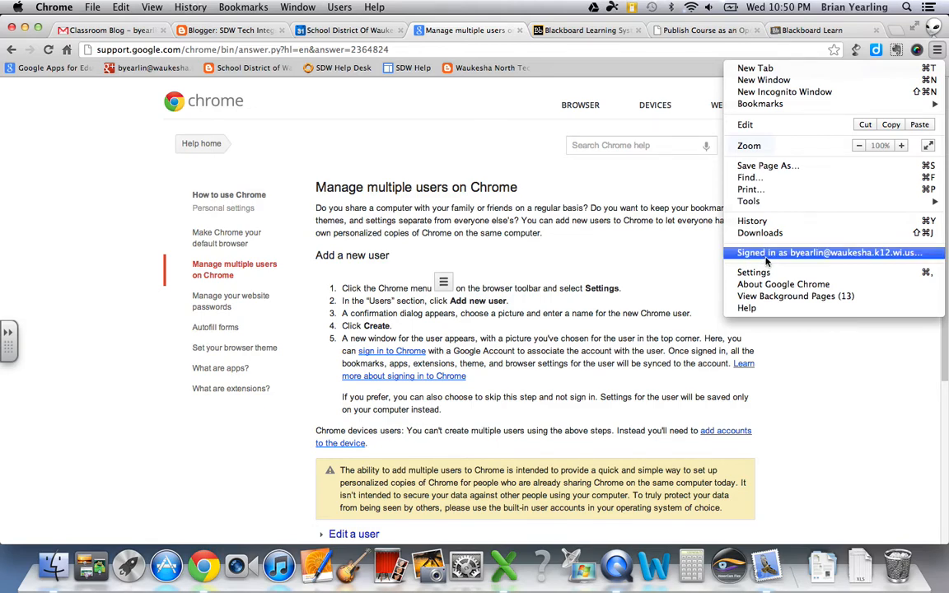
click(759, 276)
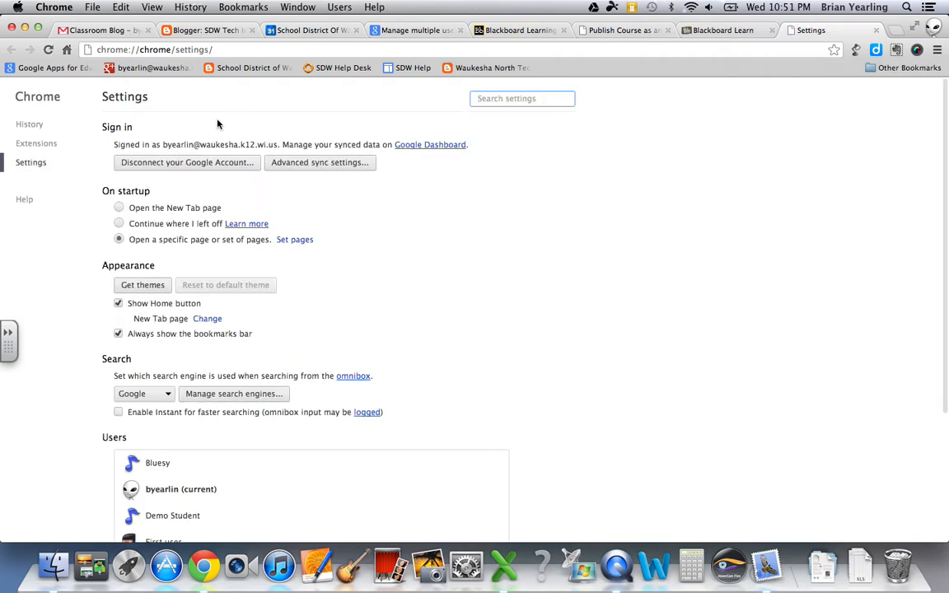
- Scroll to the Users section and start adding a new user
scroll(down, 3)
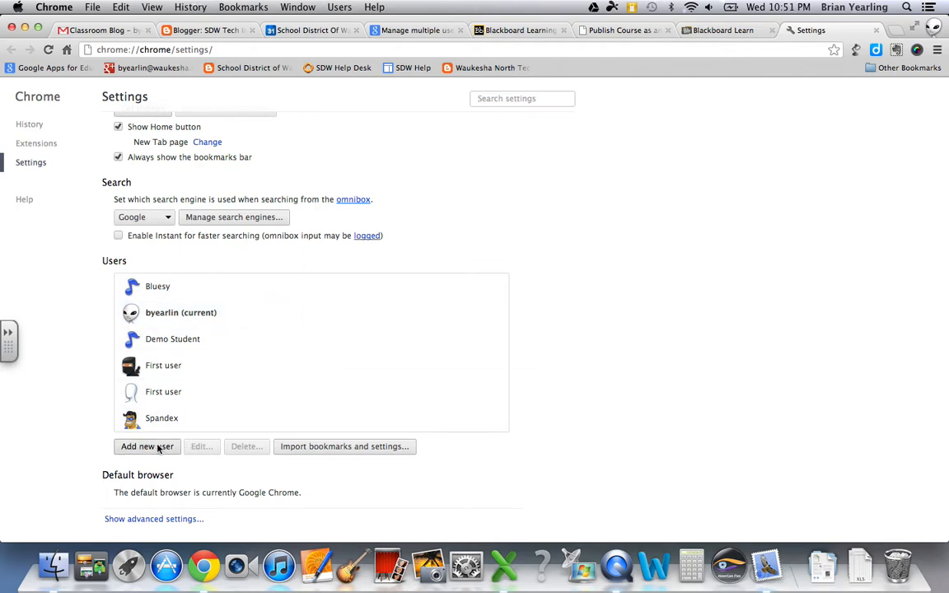
click(147, 446)
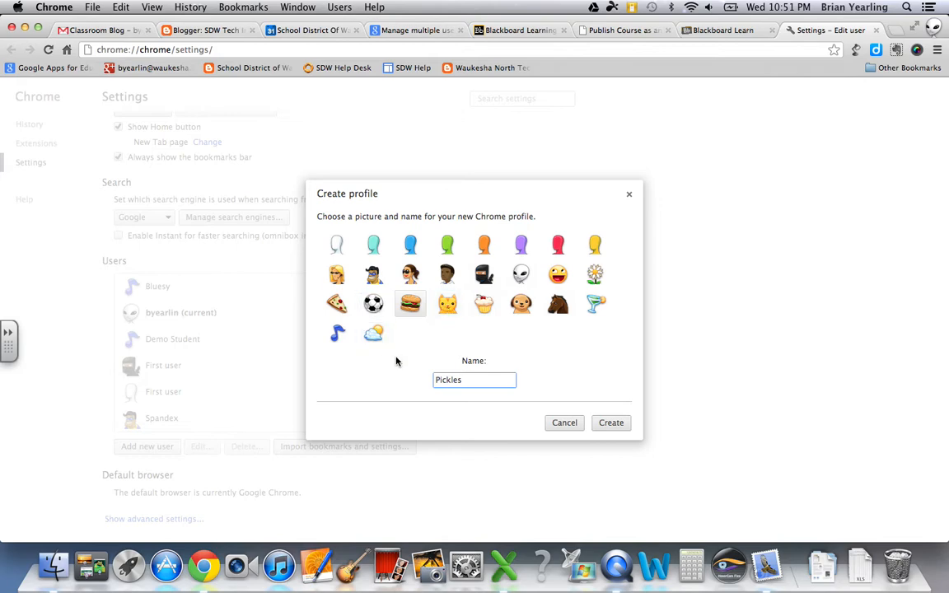
mouse_move(577, 416)
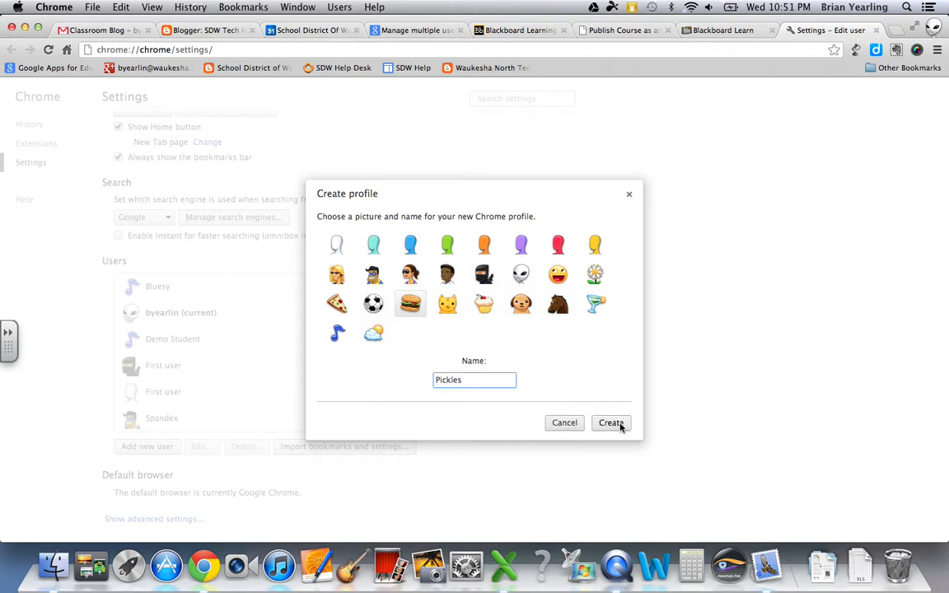
- Create the Pickles profile with the hamburger icon
click(611, 423)
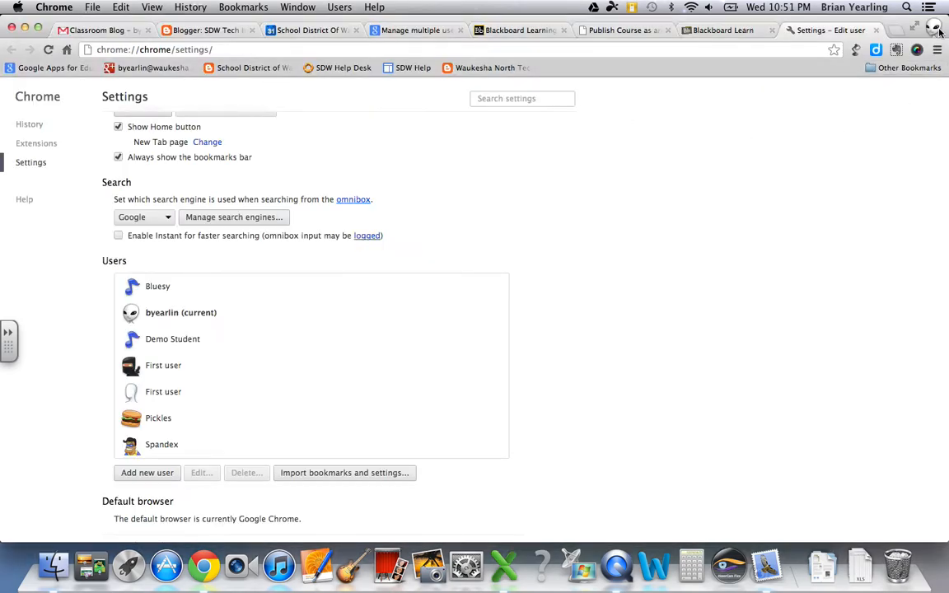
click(934, 27)
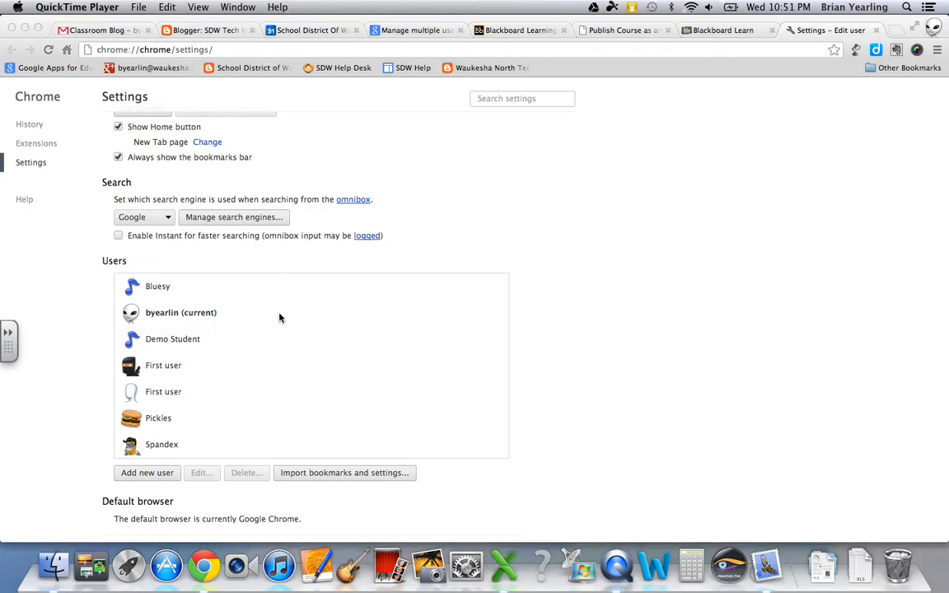
mouse_move(330, 231)
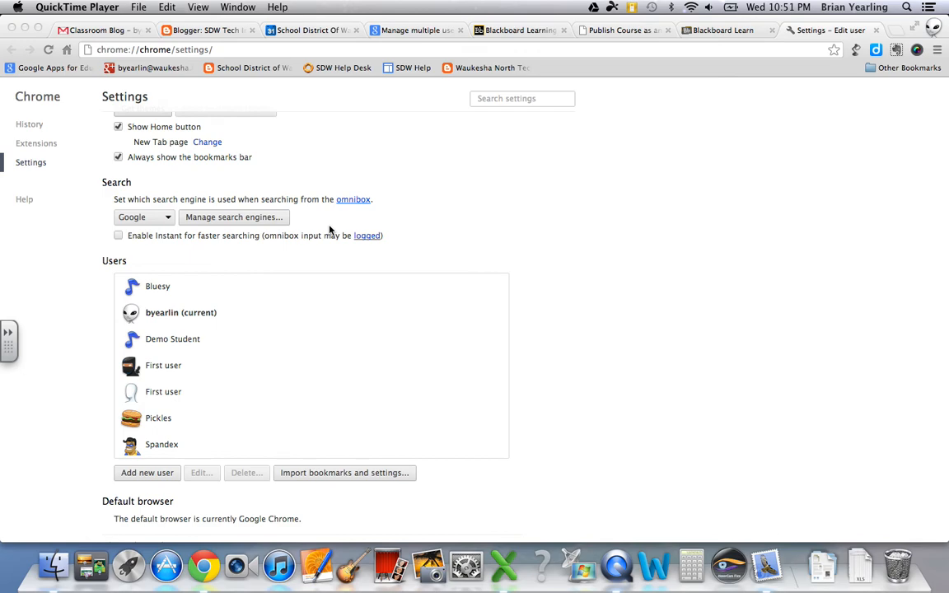
mouse_move(316, 239)
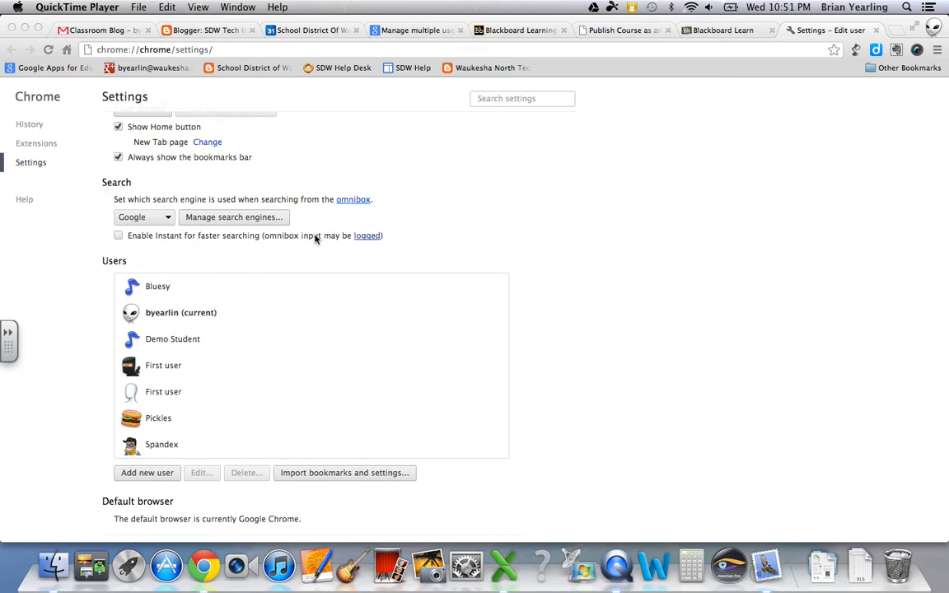